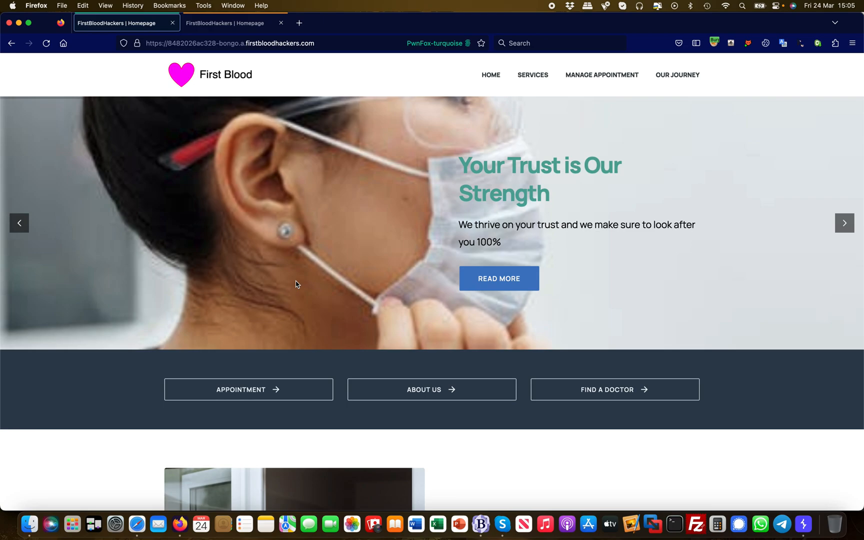
mouse_move(582, 188)
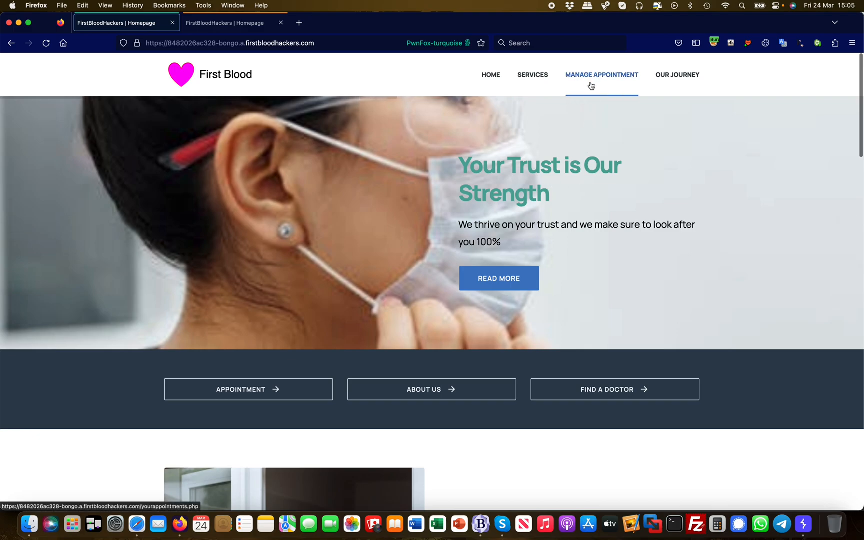
mouse_move(577, 86)
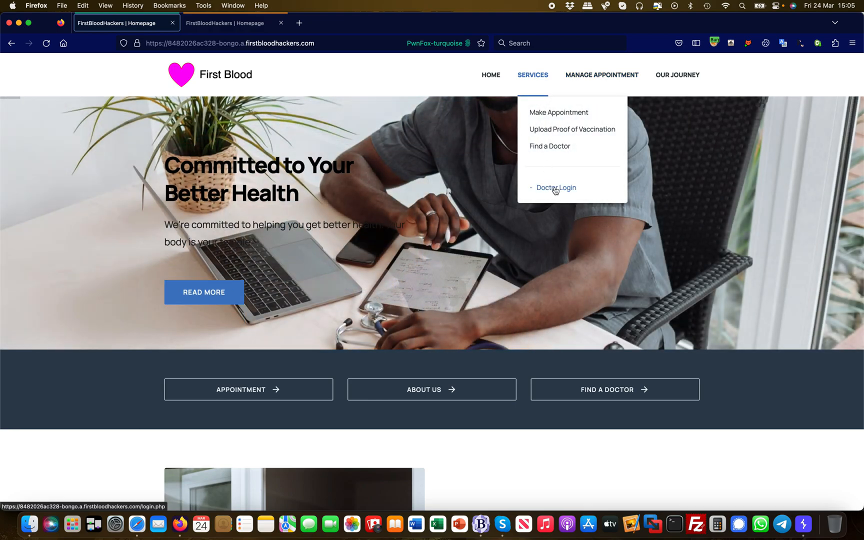
Step: Go from Services > Doctor Login to the doctor registration page
left_click(555, 187)
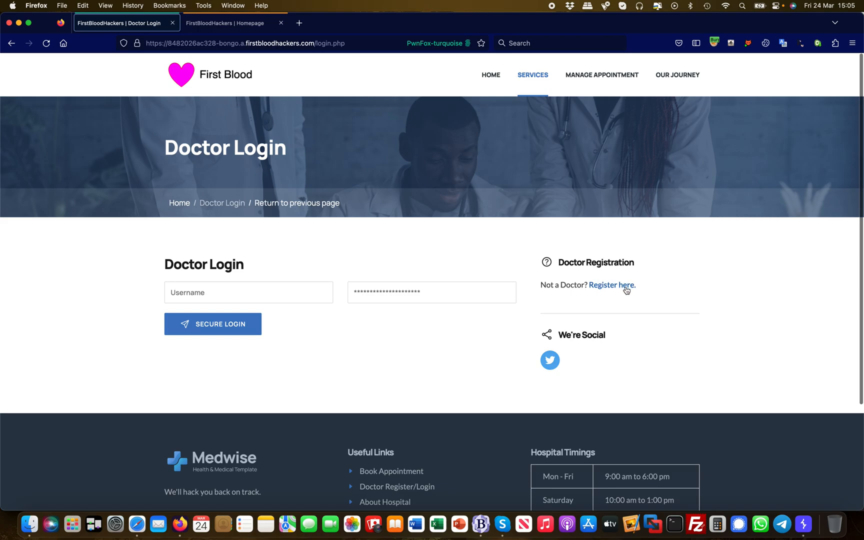
left_click(611, 285)
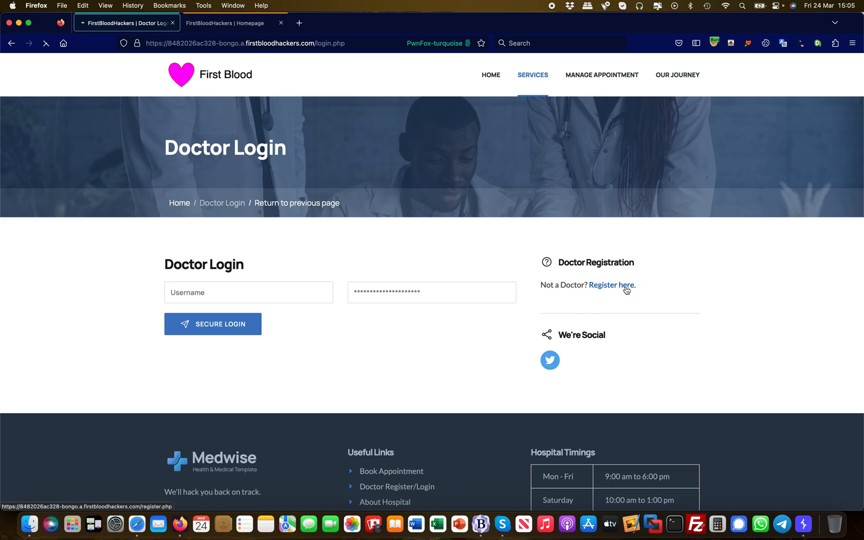
left_click(612, 285)
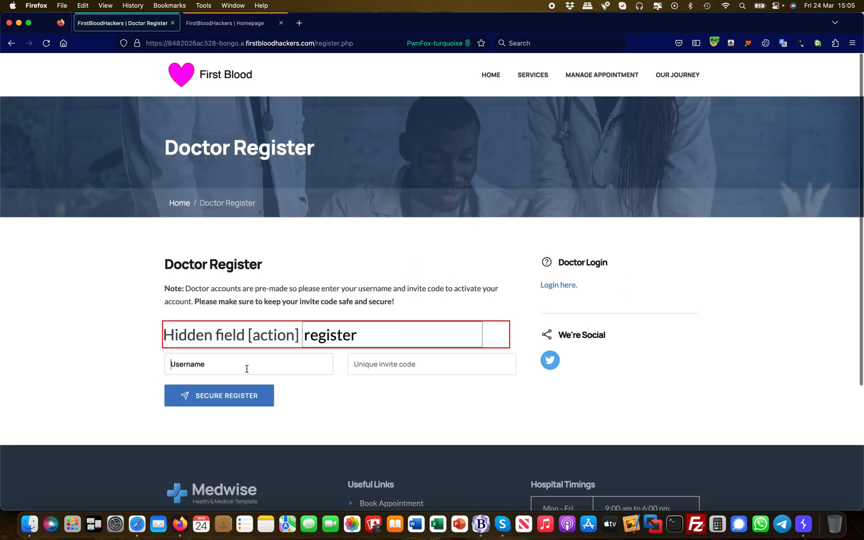
type("tom")
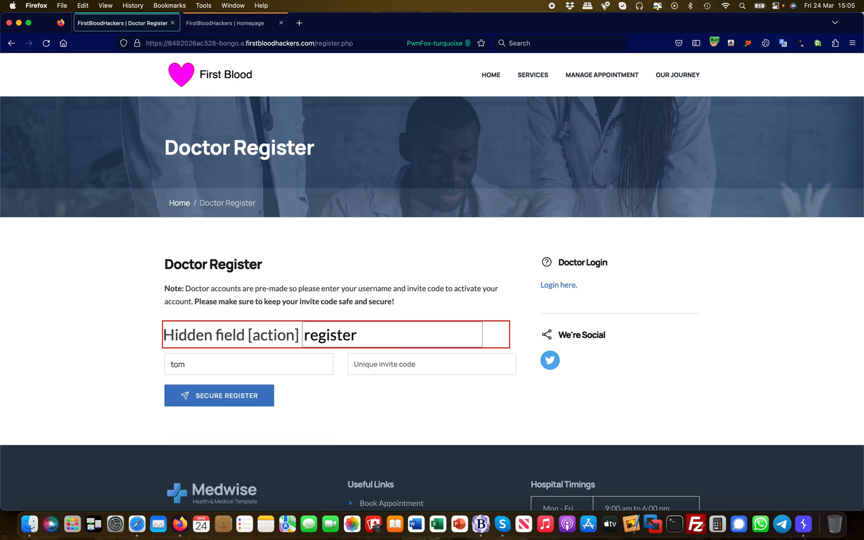
left_click(431, 364)
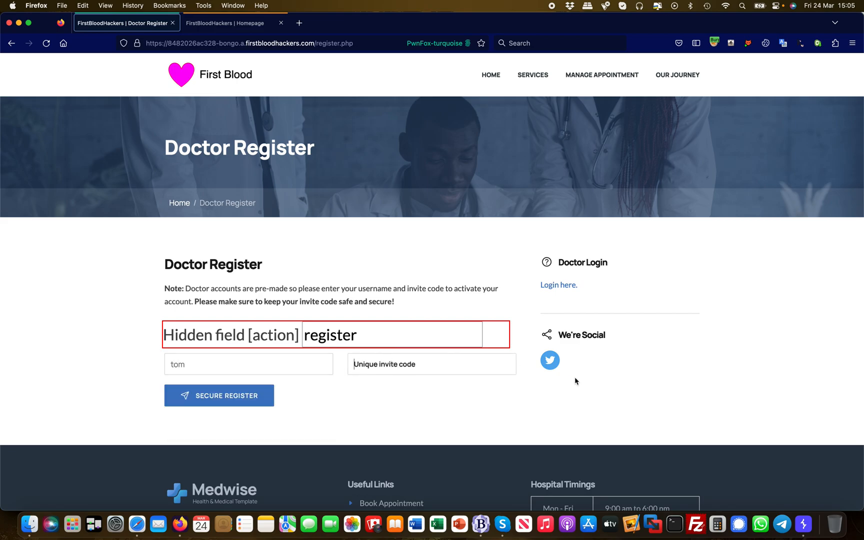
type("test")
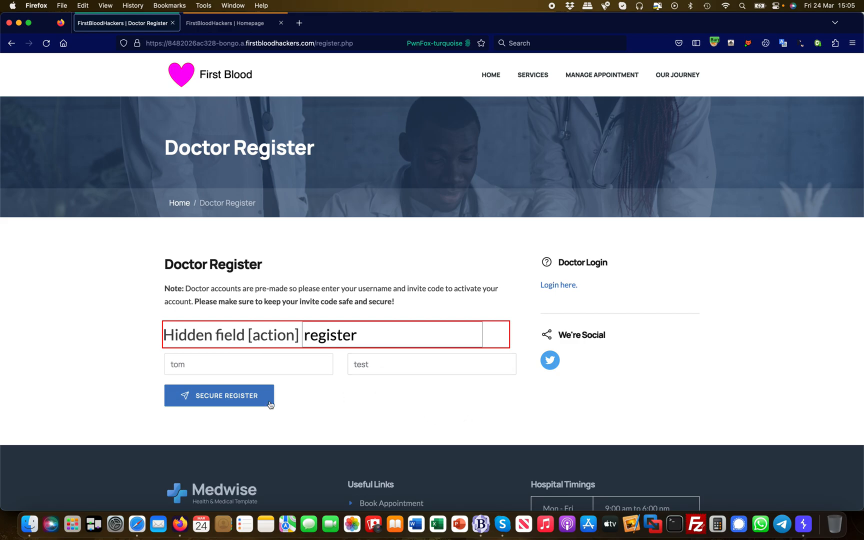
left_click(219, 395)
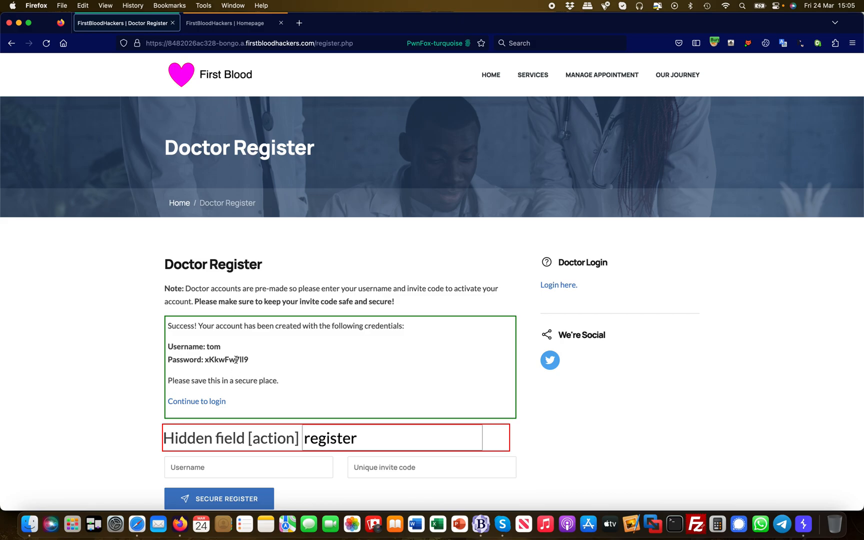
Step: Copy tom's generated password and continue to the login page
double_click(225, 359)
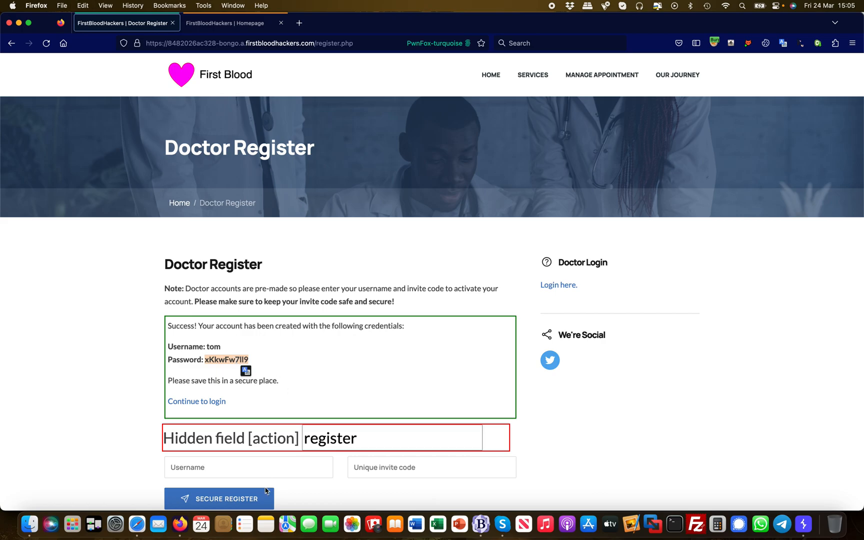
left_click(196, 401)
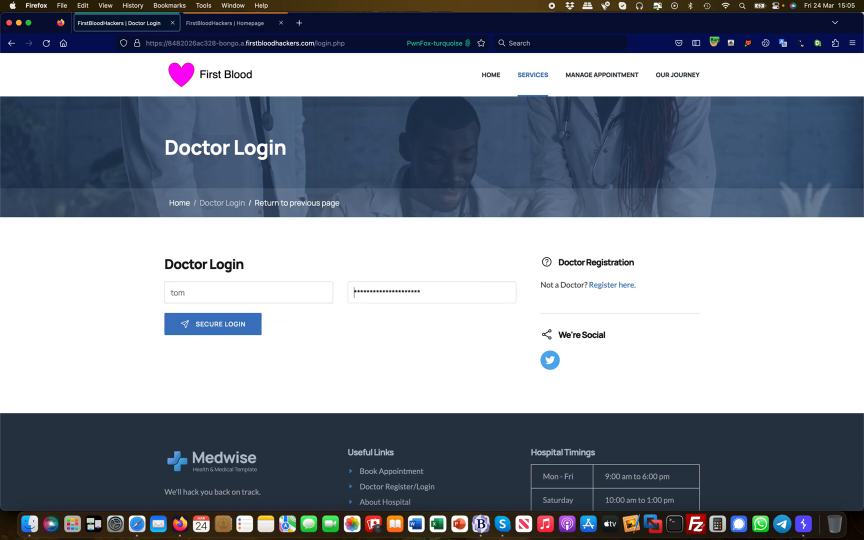
Step: Sign in as tom, dismissing the save-login prompt, to reach the FirstBlood dashboard
left_click(212, 323)
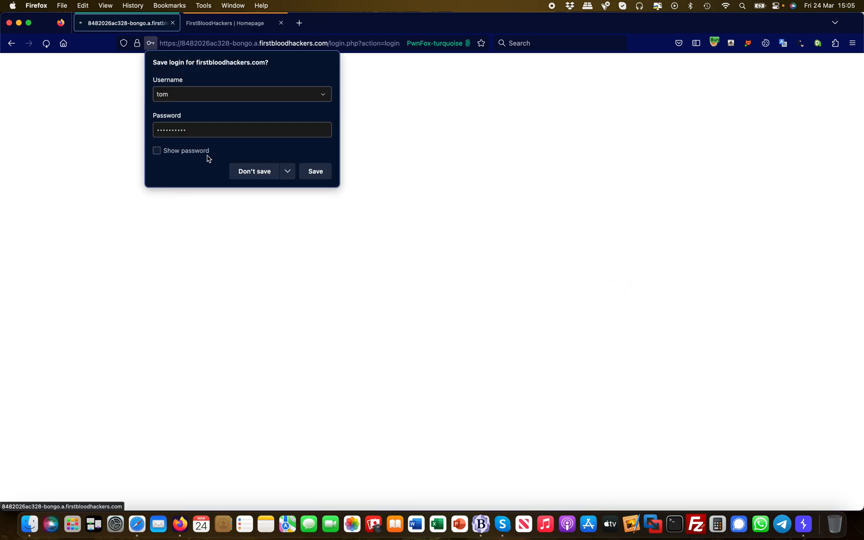
left_click(255, 171)
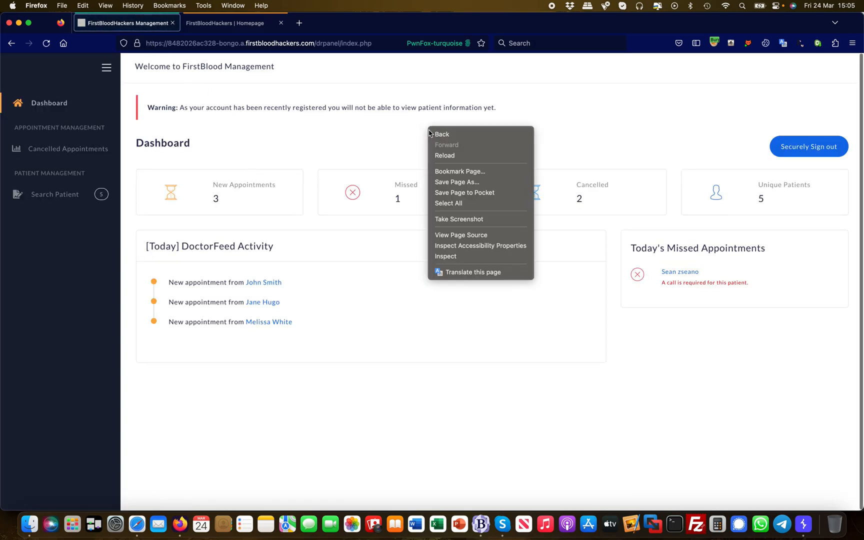
mouse_move(463, 240)
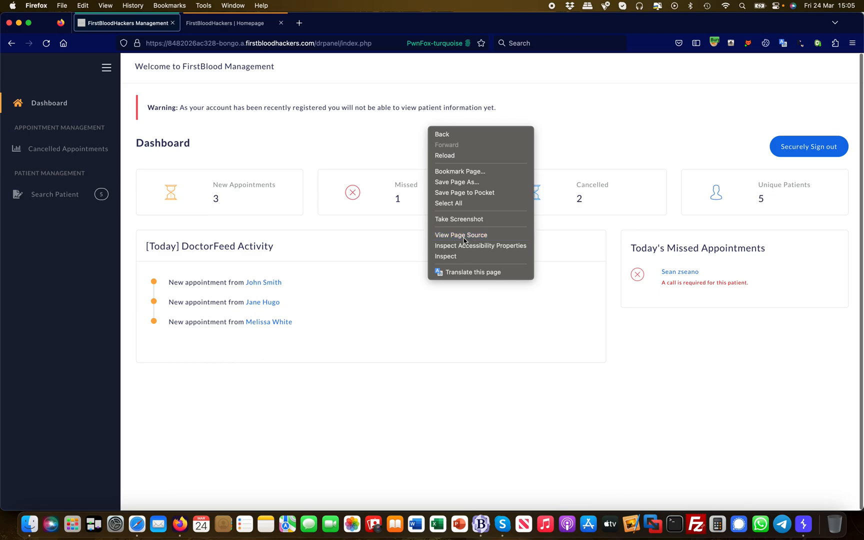
left_click(461, 235)
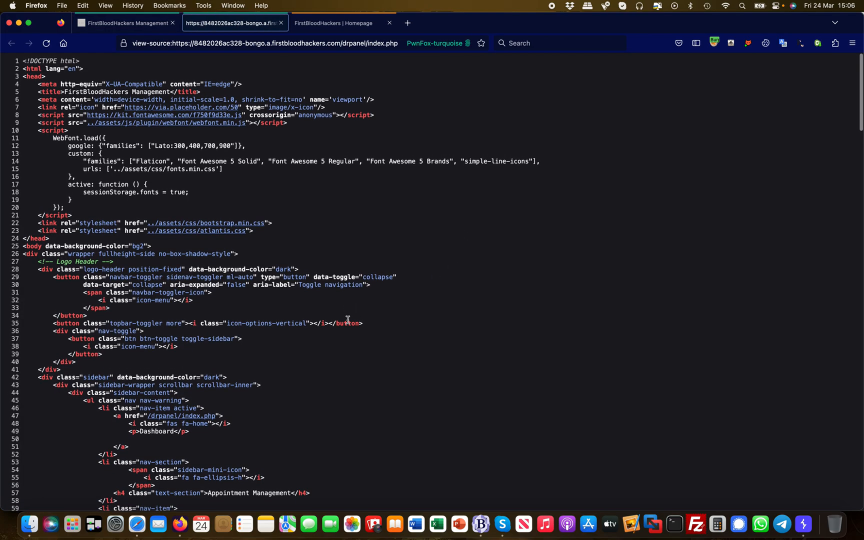
scroll("down", 3)
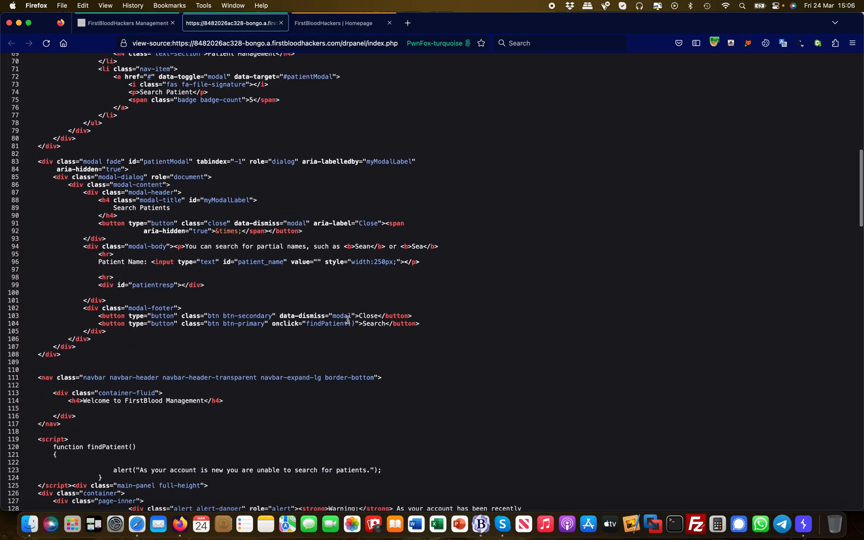
scroll("down", 3)
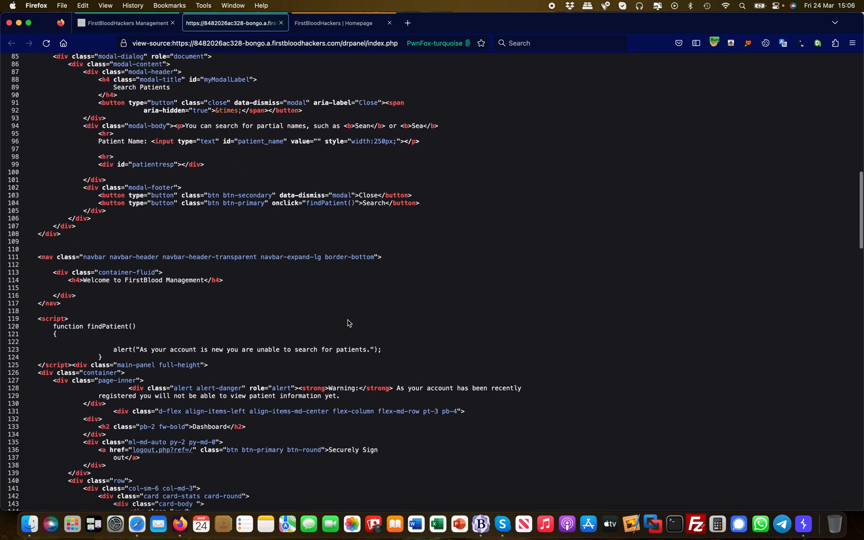
scroll("down", 3)
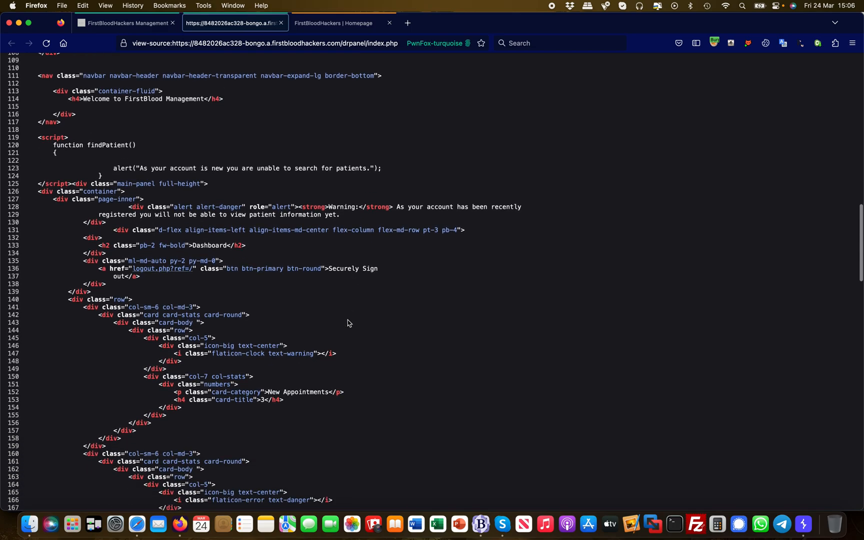
scroll("down", 3)
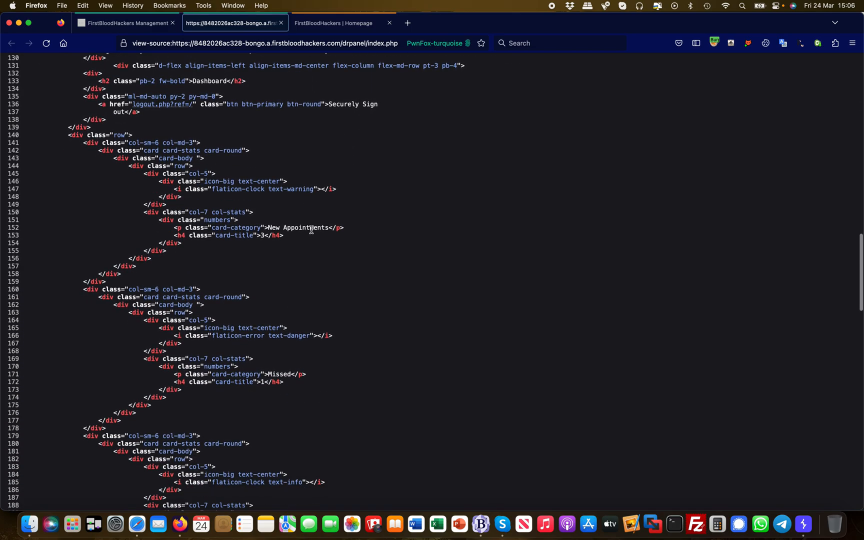
scroll("down", 3)
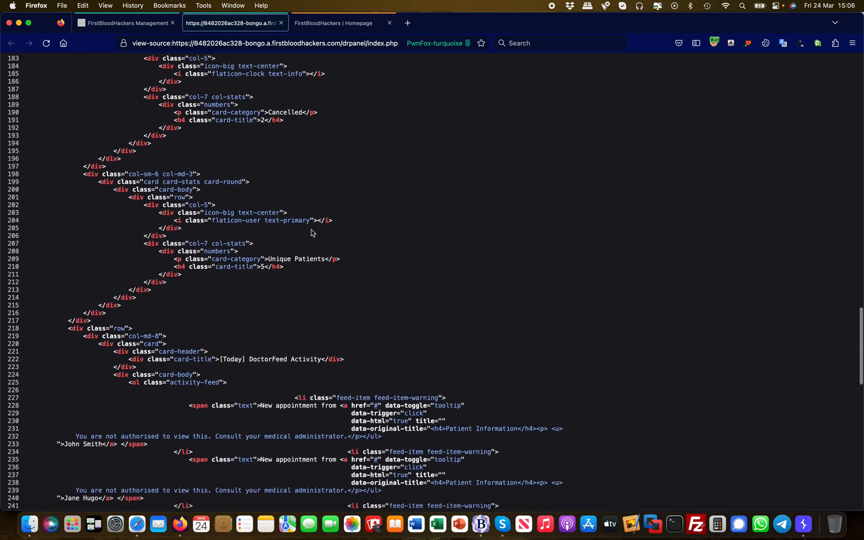
scroll("down", 3)
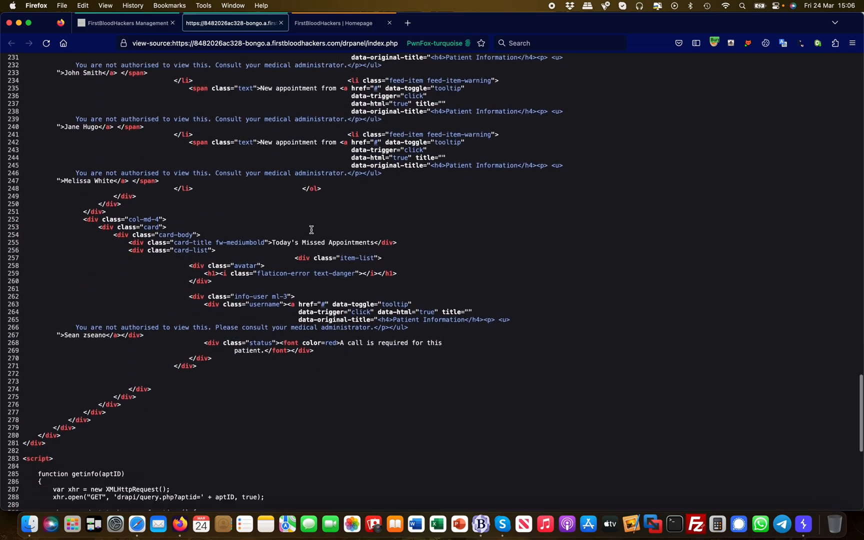
scroll("down", 3)
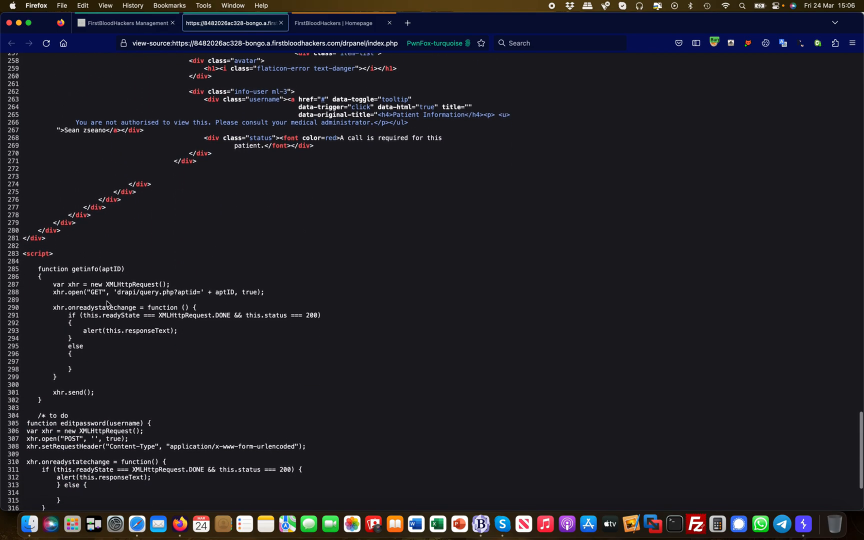
scroll("down", 3)
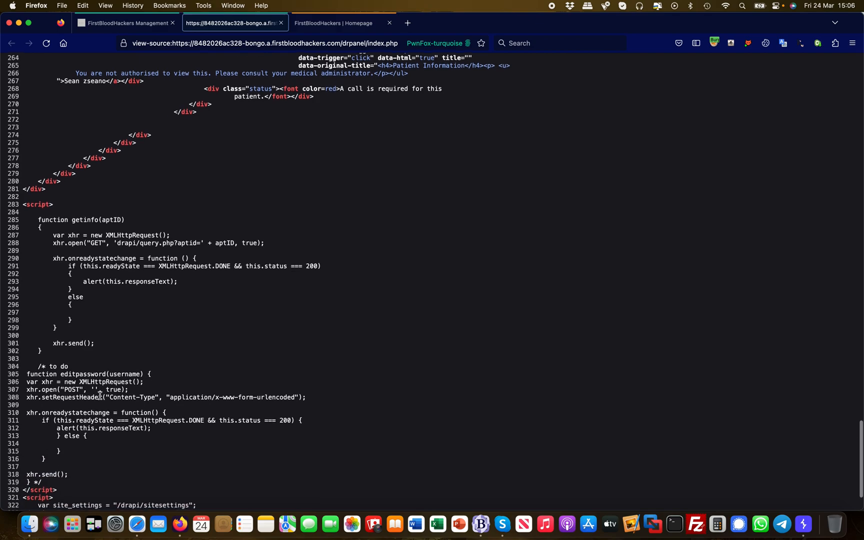
scroll("down", 3)
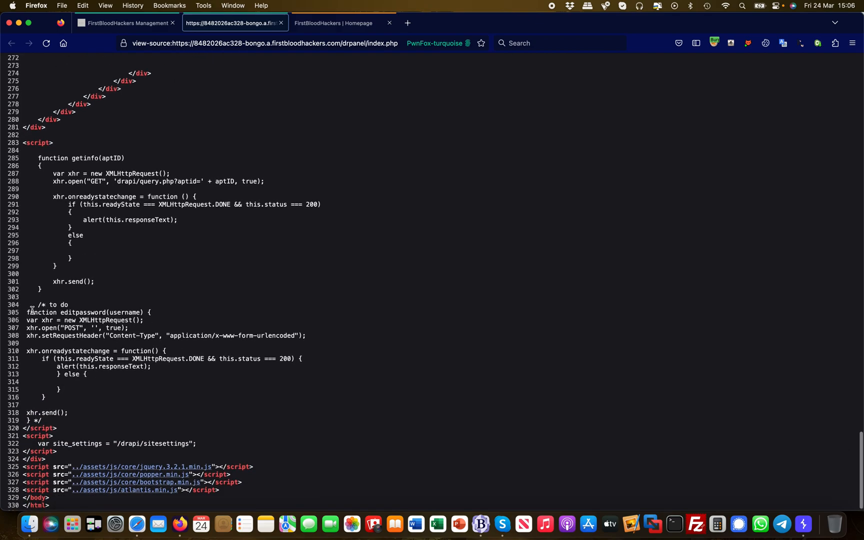
double_click(85, 312)
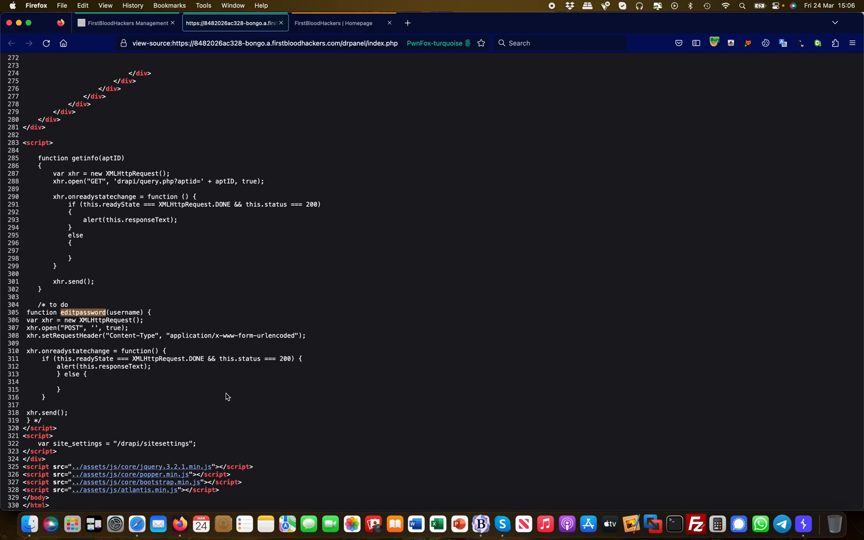
mouse_move(215, 393)
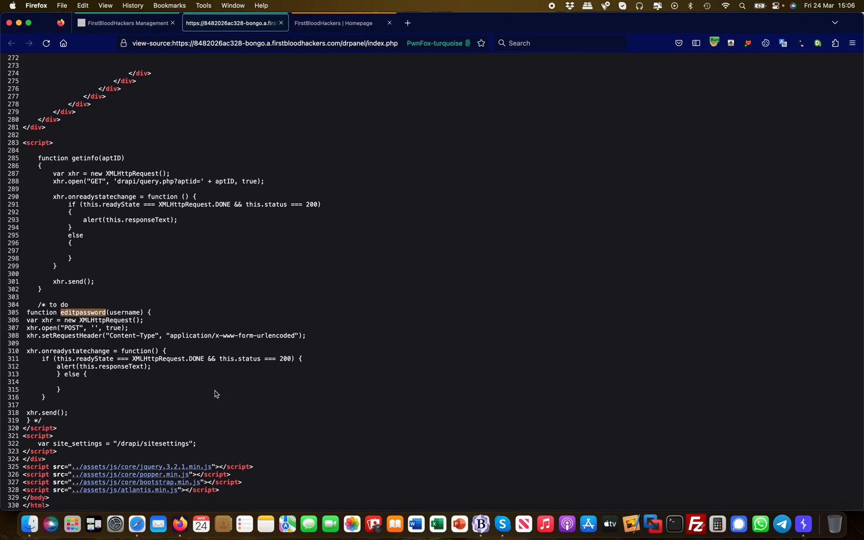
scroll("down", 3)
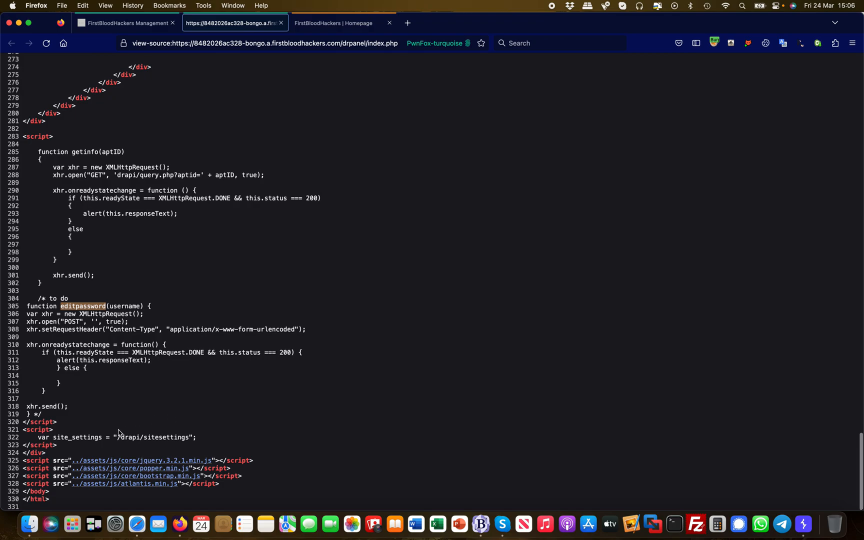
double_click(132, 437)
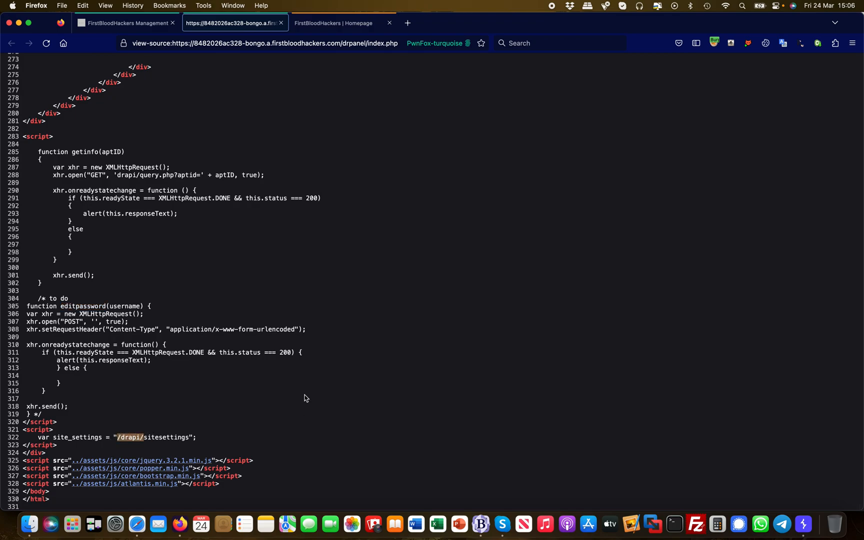
mouse_move(477, 511)
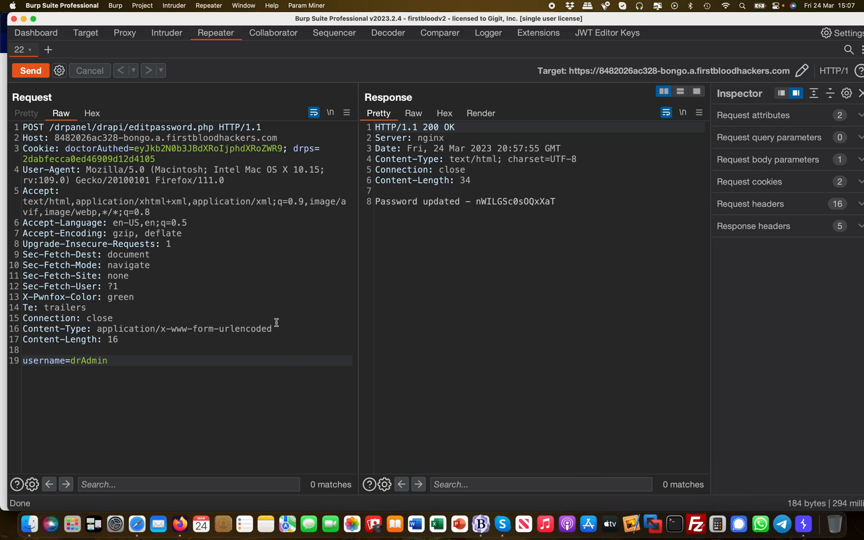
mouse_move(181, 435)
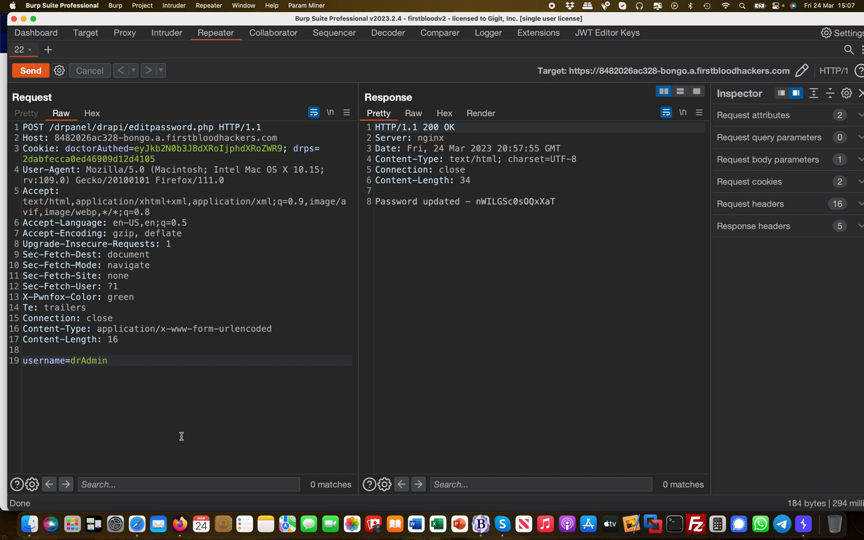
mouse_move(57, 35)
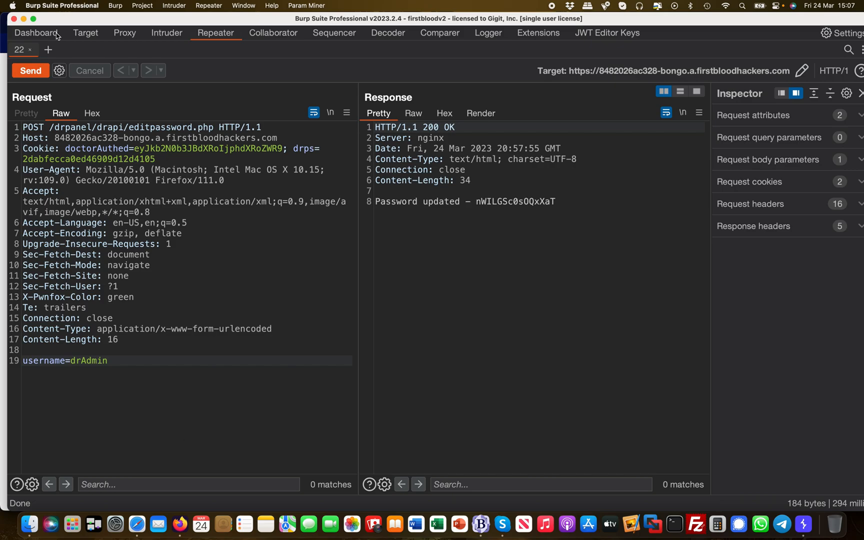
Step: Leave the 'Password updated' Repeater response and bring up the Target site map
left_click(47, 50)
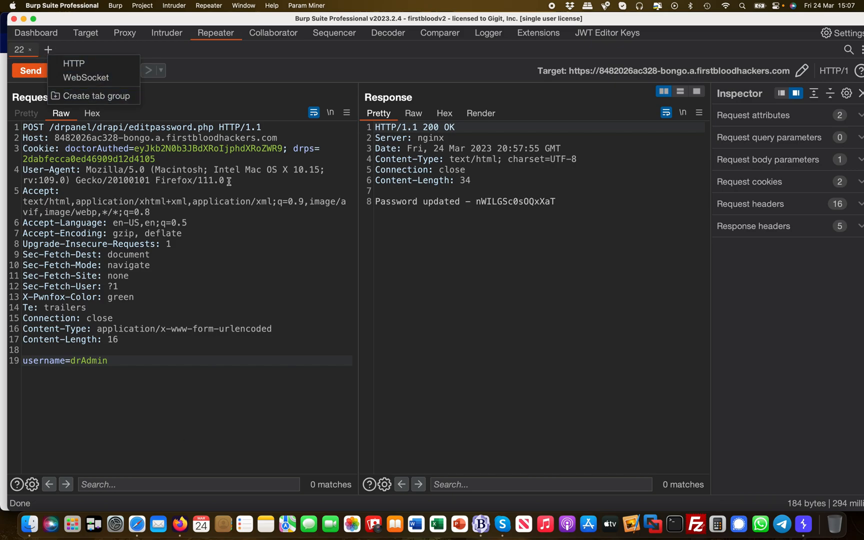
left_click(85, 33)
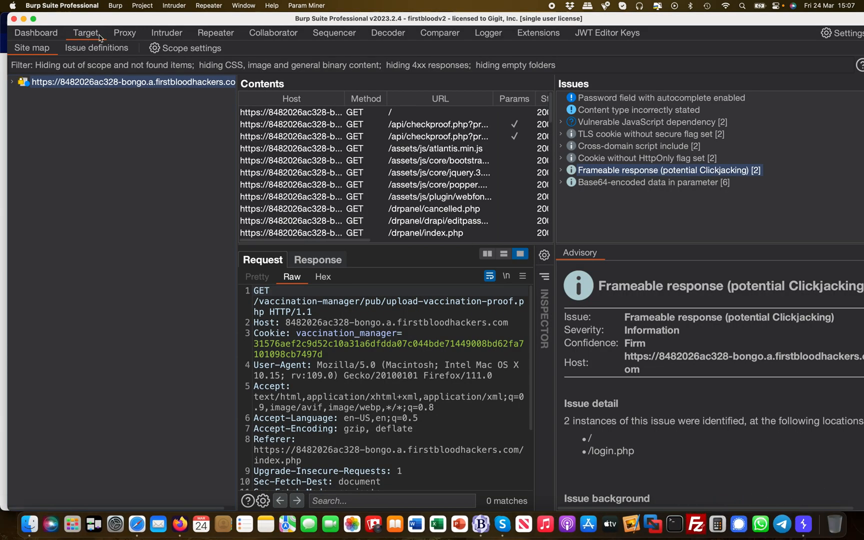
Step: Replay editpassword.php from Proxy history as an empty POST (200 OK), then return to Firefox
left_click(125, 33)
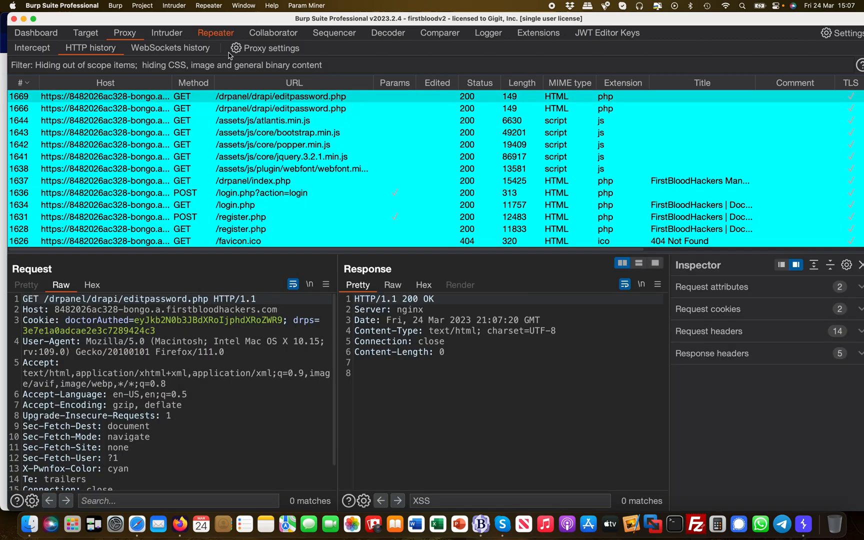
left_click(215, 33)
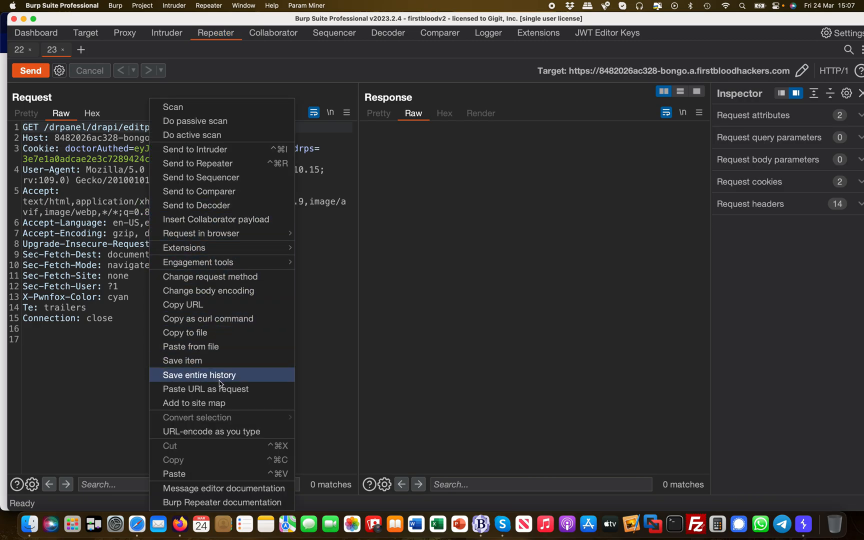
mouse_move(254, 276)
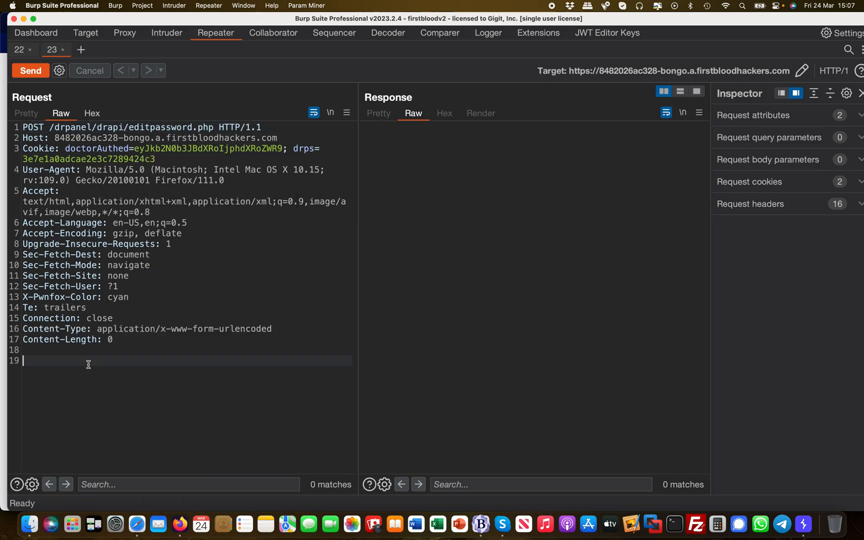
left_click(31, 71)
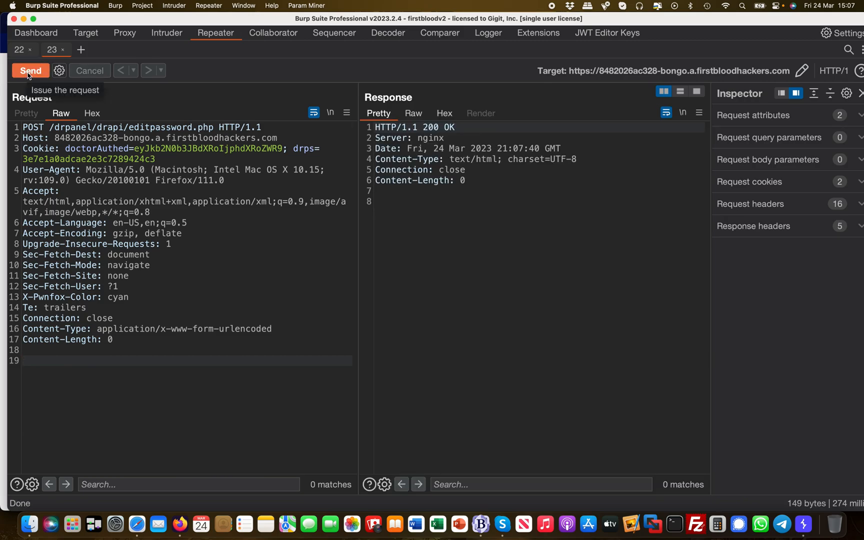
mouse_move(79, 369)
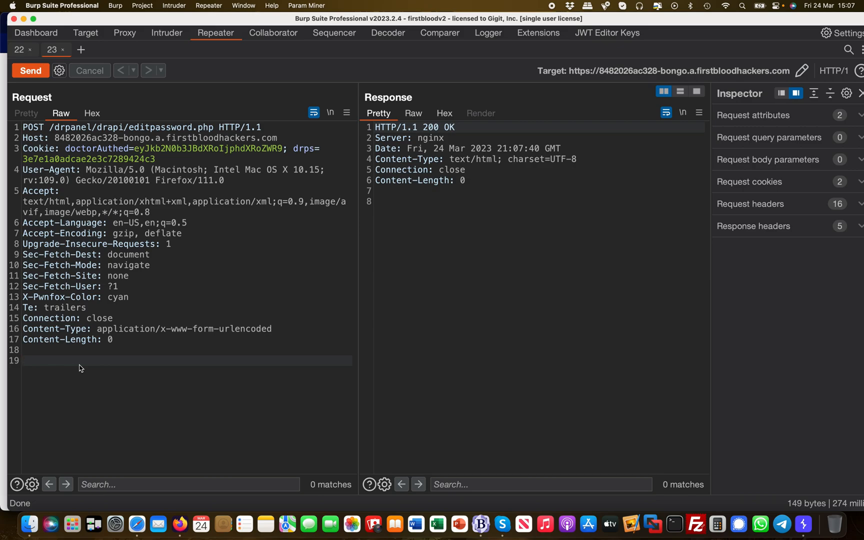
mouse_move(179, 505)
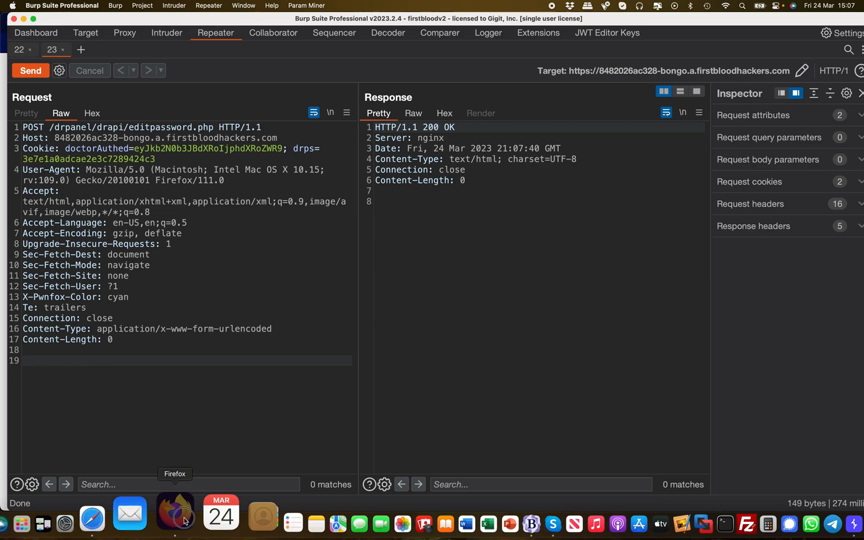
left_click(179, 515)
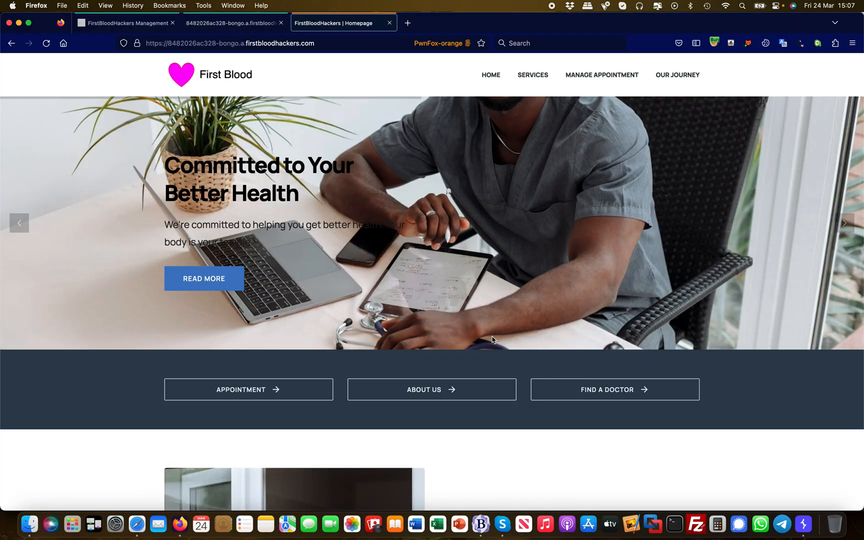
left_click(532, 75)
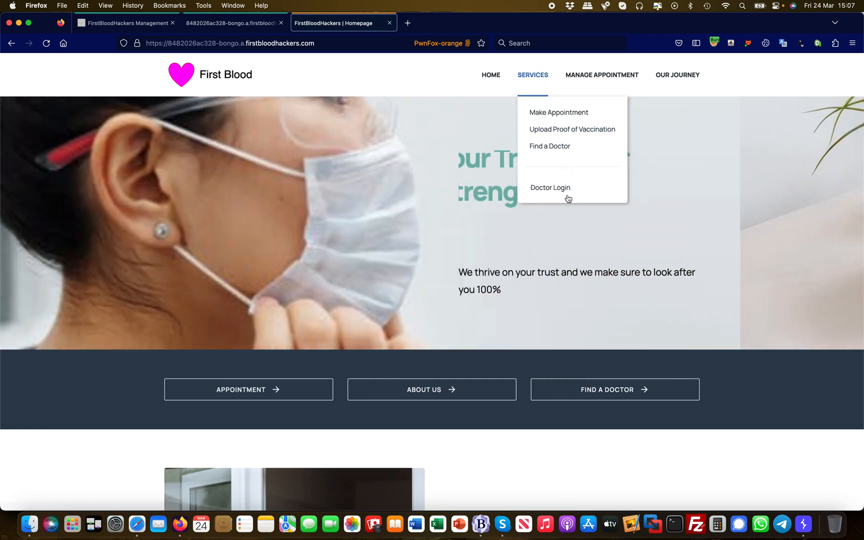
left_click(549, 187)
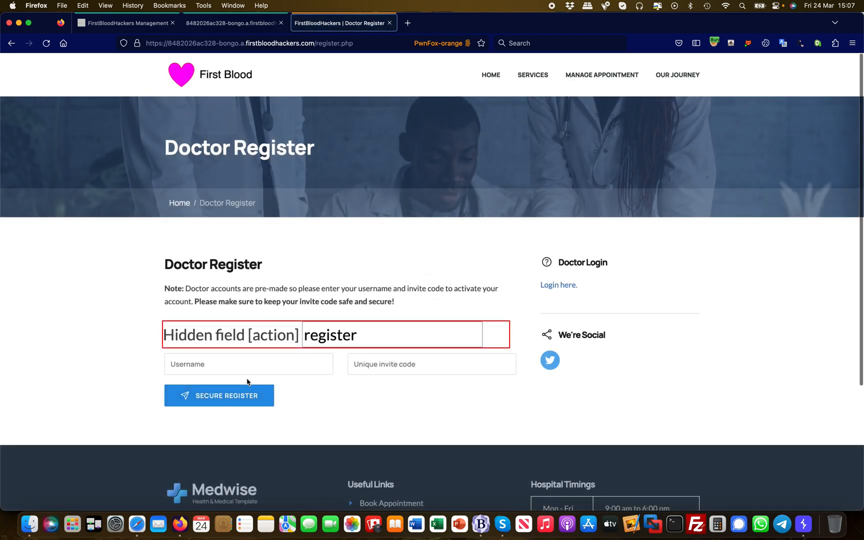
type("tom")
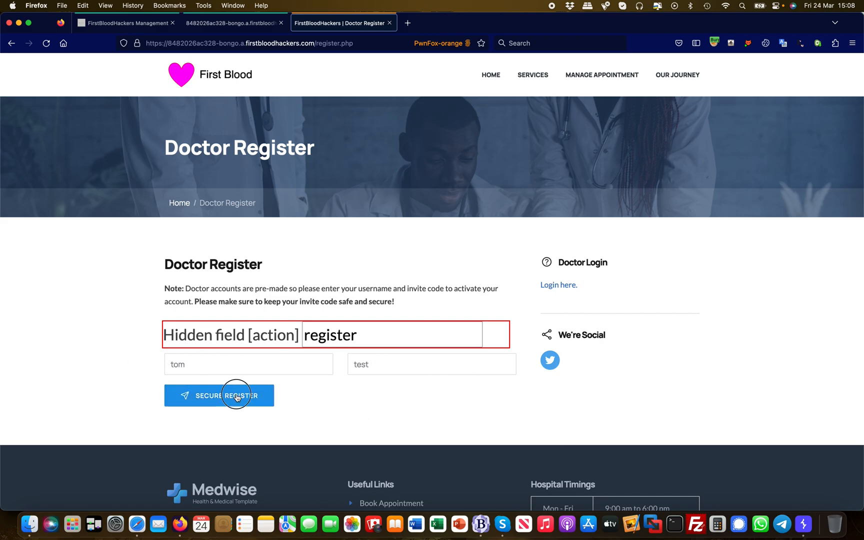
left_click(219, 395)
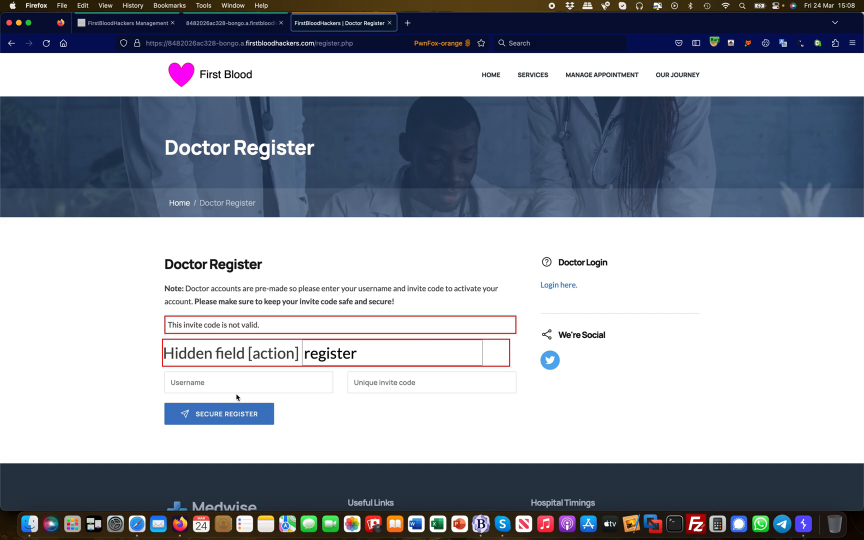
type("martin")
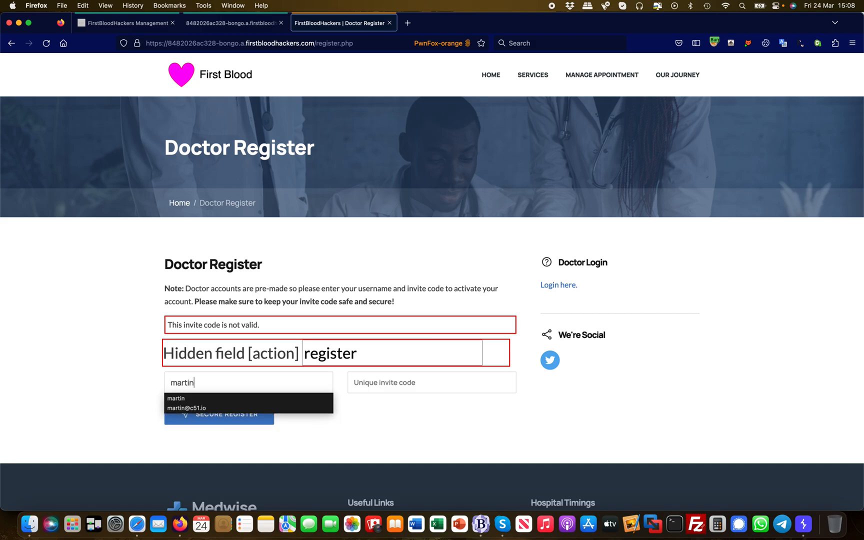
type("test")
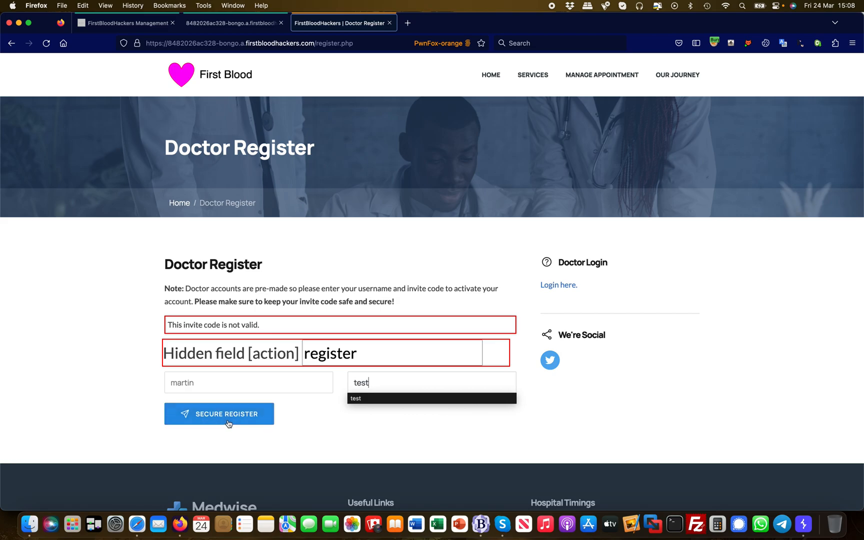
left_click(219, 414)
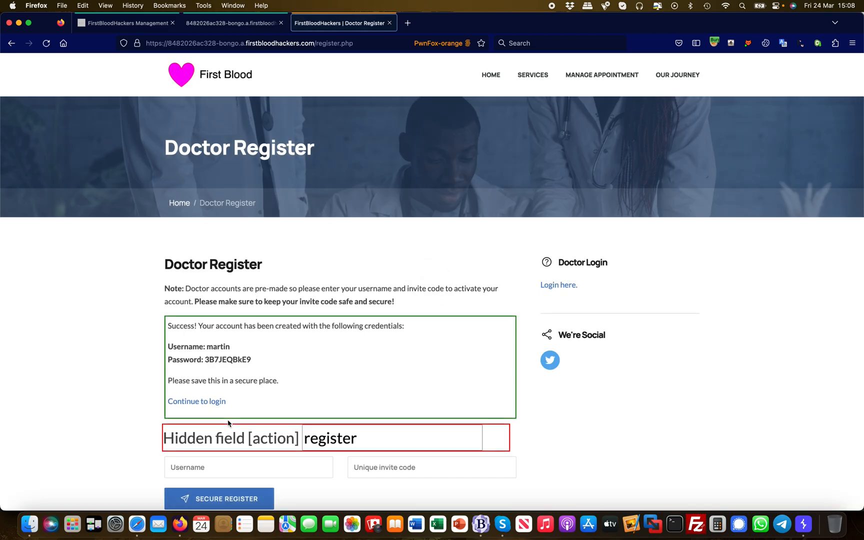
Step: Attempt registering 'drAdmin' with code 'test' and highlight the administrator-account error
scroll("down", 3)
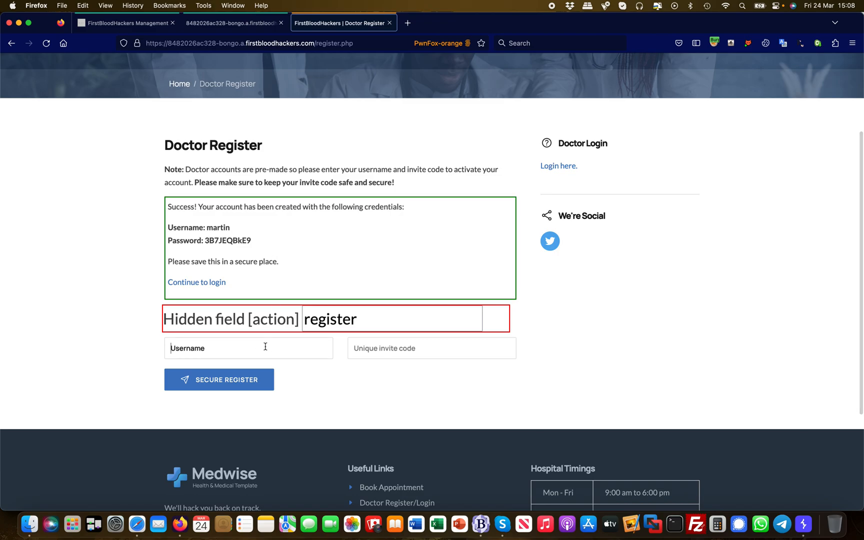
type("drAdmin")
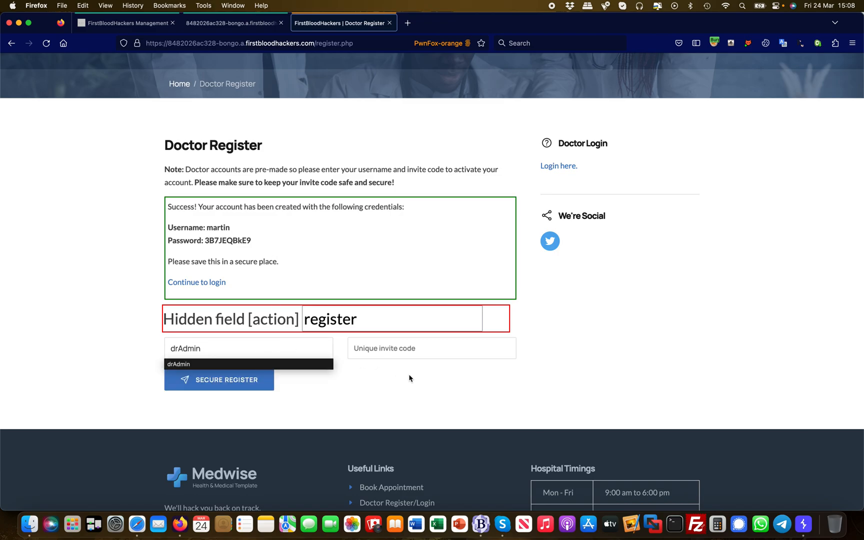
type("test")
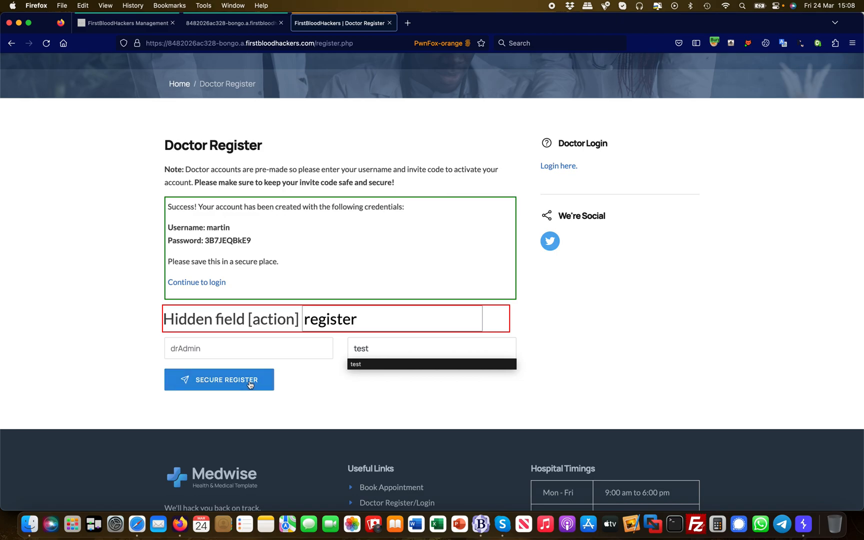
left_click(219, 379)
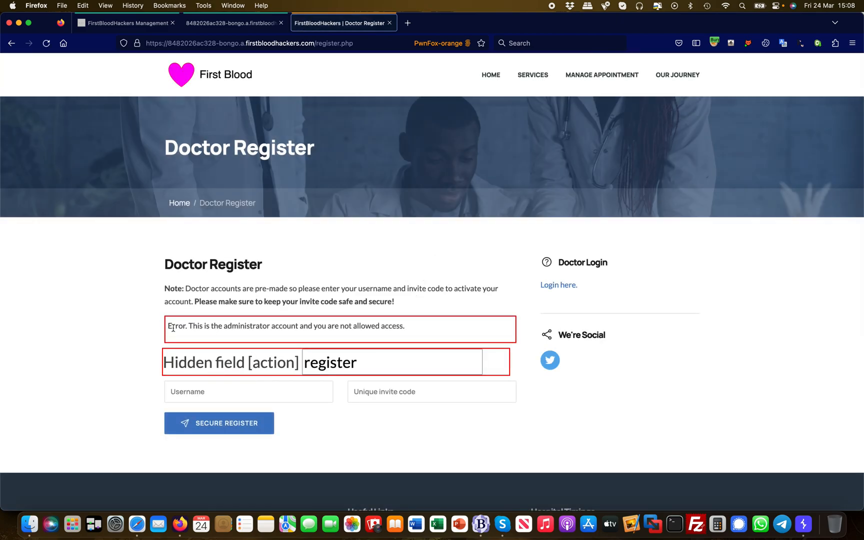
double_click(198, 326)
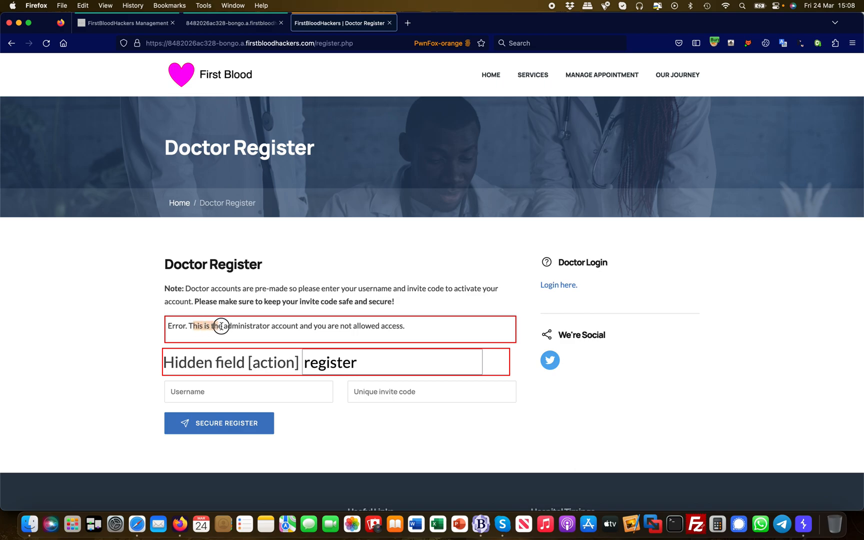
left_click_drag(220, 325, 321, 325)
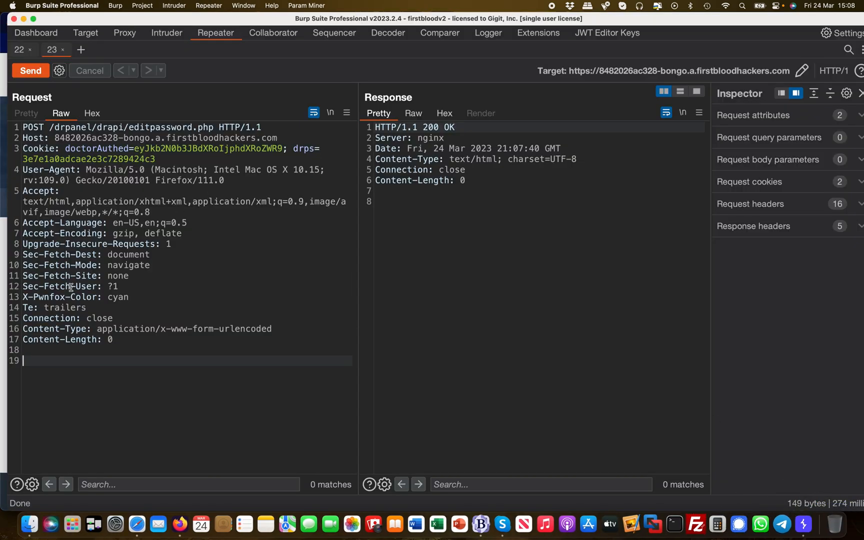
Step: Send editpassword with body username=martin and select the returned new password
type("usern")
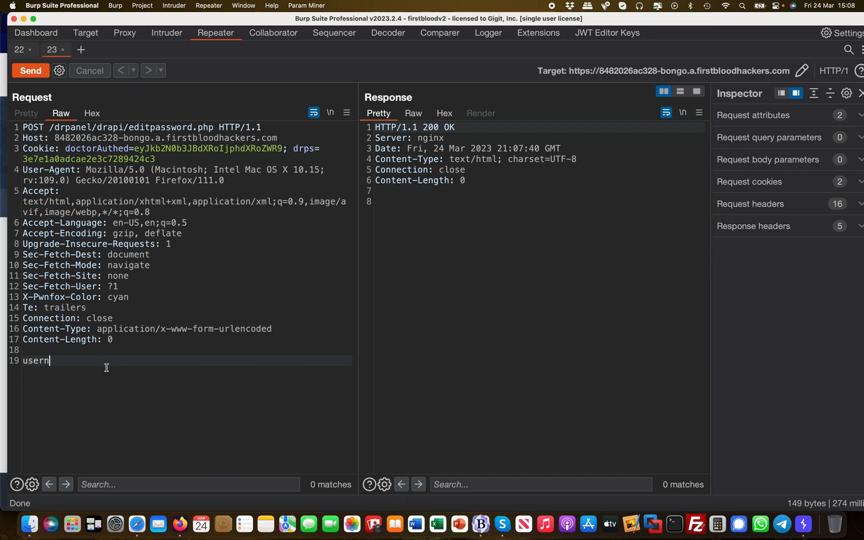
type("ame=")
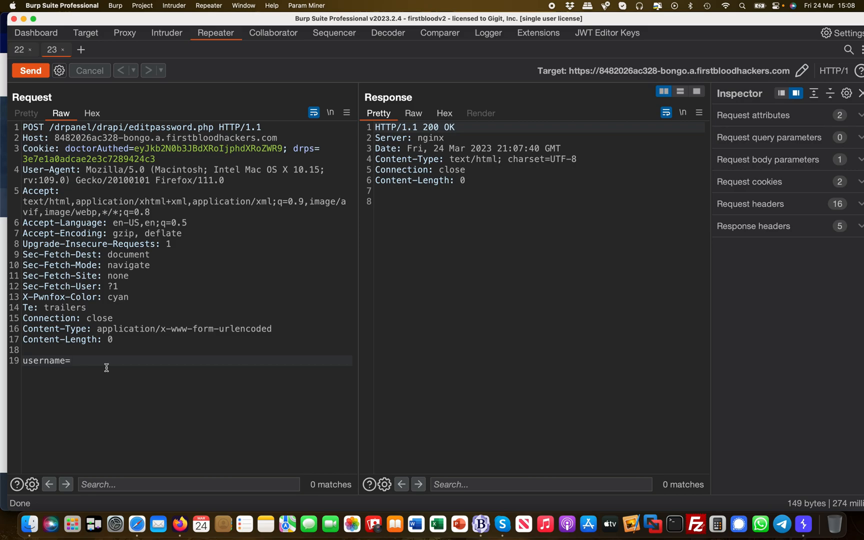
type("martin")
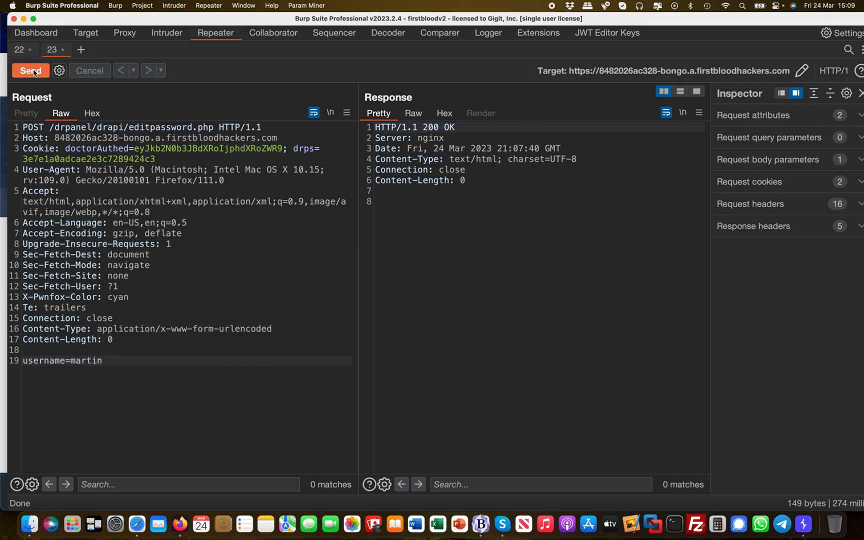
left_click(30, 71)
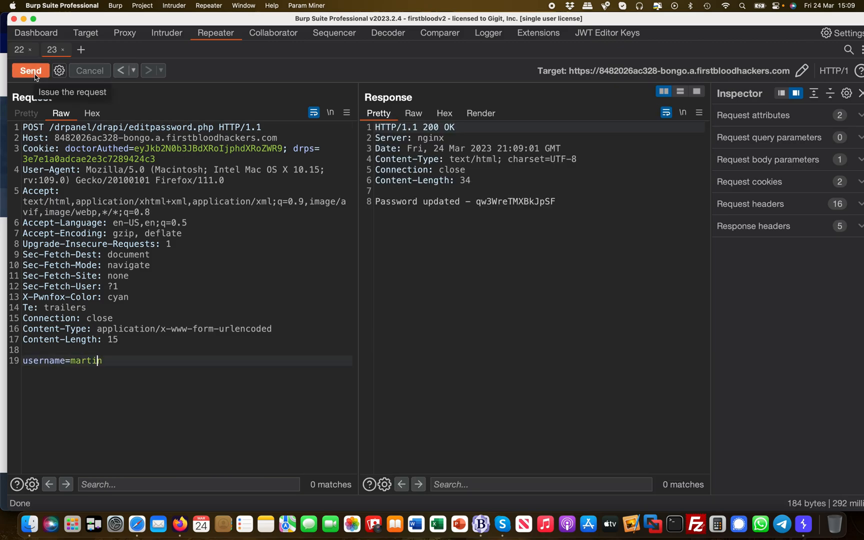
mouse_move(529, 207)
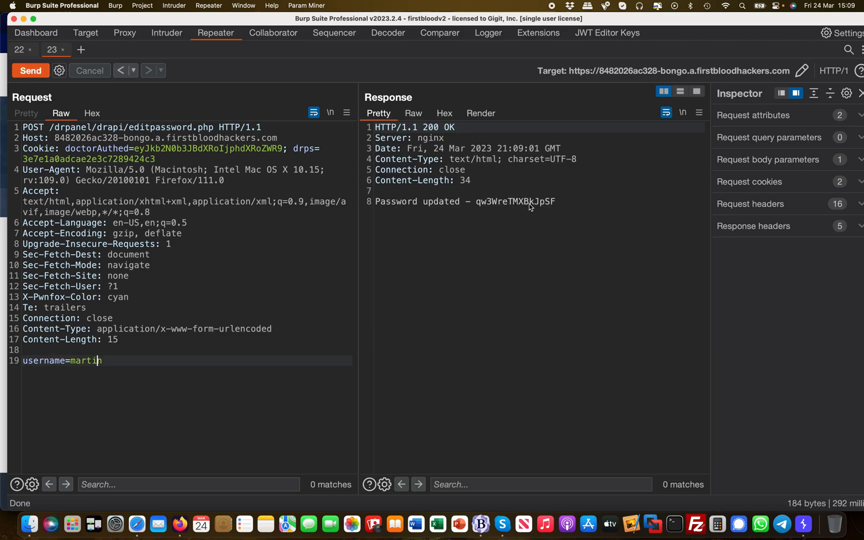
left_click_drag(475, 202, 555, 201)
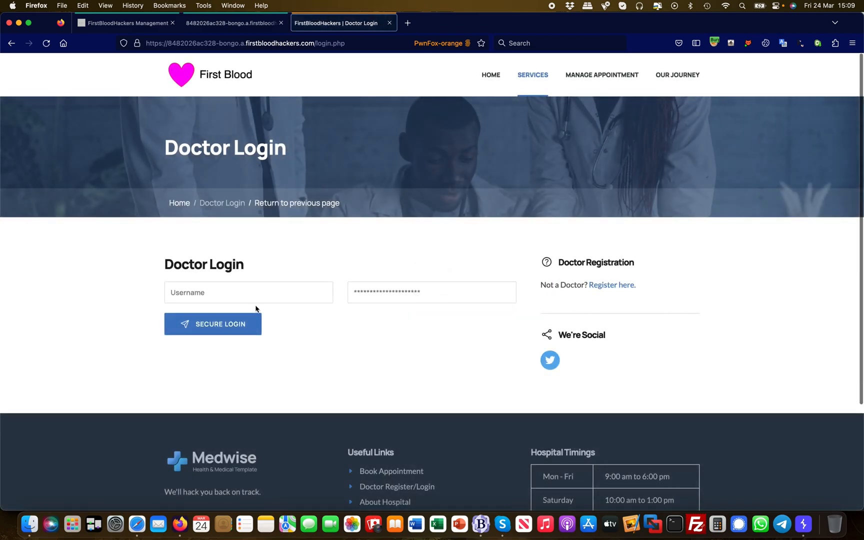
Step: Log in on Doctor Login as martin with the issued password
type("martin")
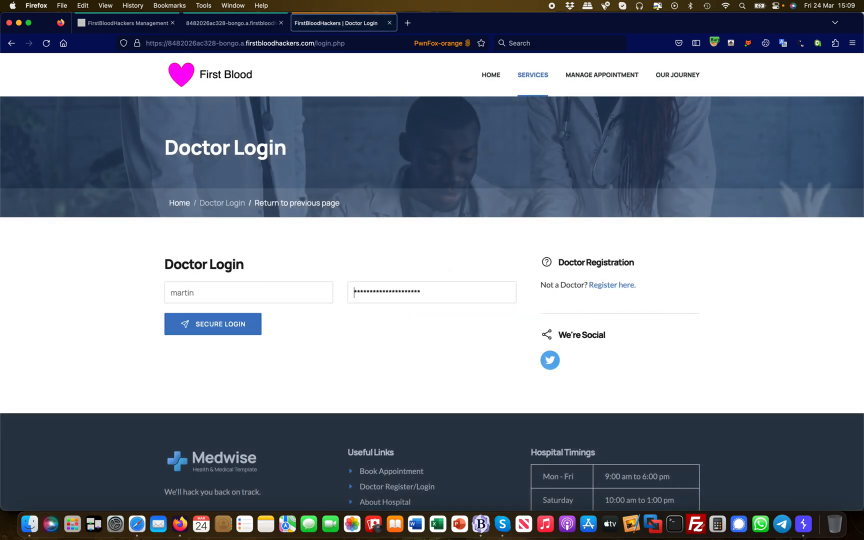
left_click(213, 323)
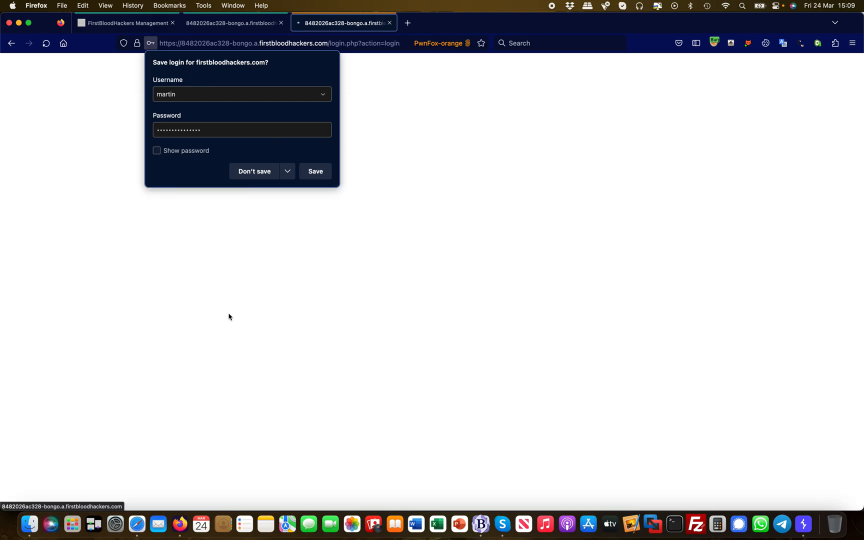
left_click(748, 43)
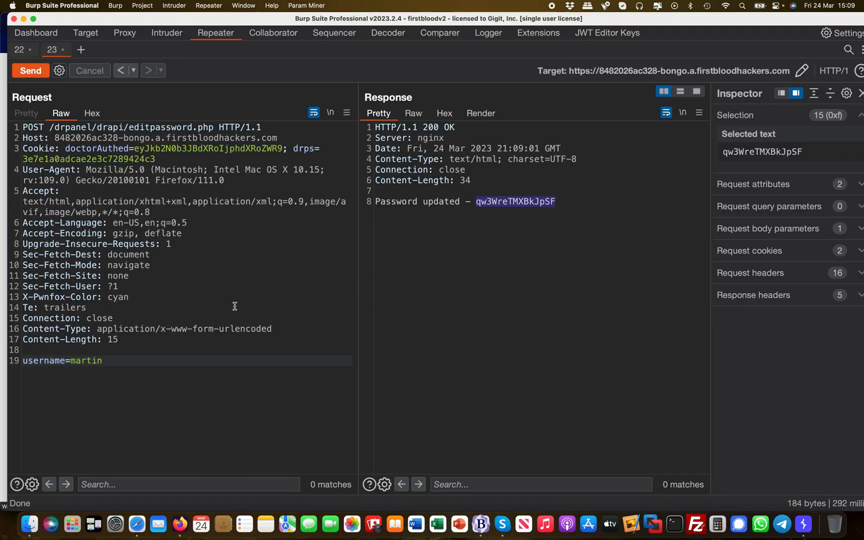
Step: Resend editpassword with username=drAdmin and select the new administrator password
type("dr")
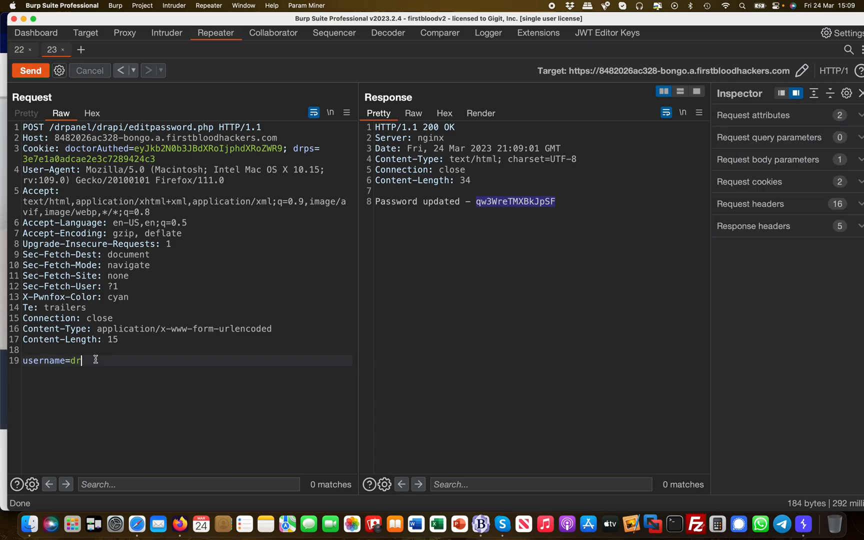
type("Admin")
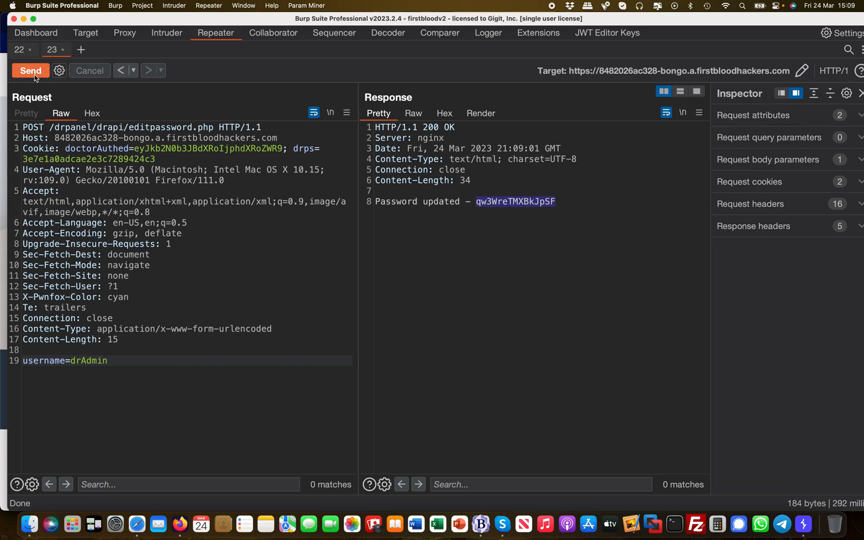
left_click(30, 71)
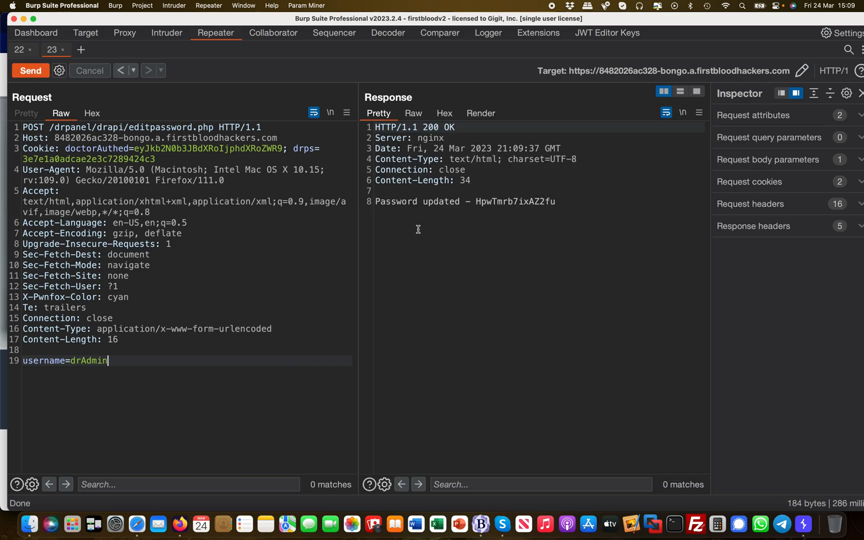
left_click_drag(476, 201, 555, 201)
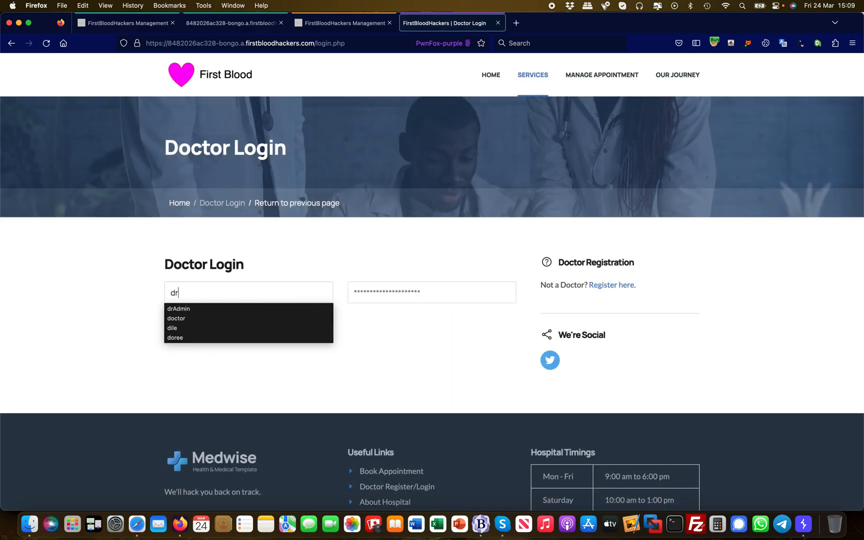
Step: Log in as drAdmin with the reset password to reach the FirstBlood Management dashboard
left_click(179, 309)
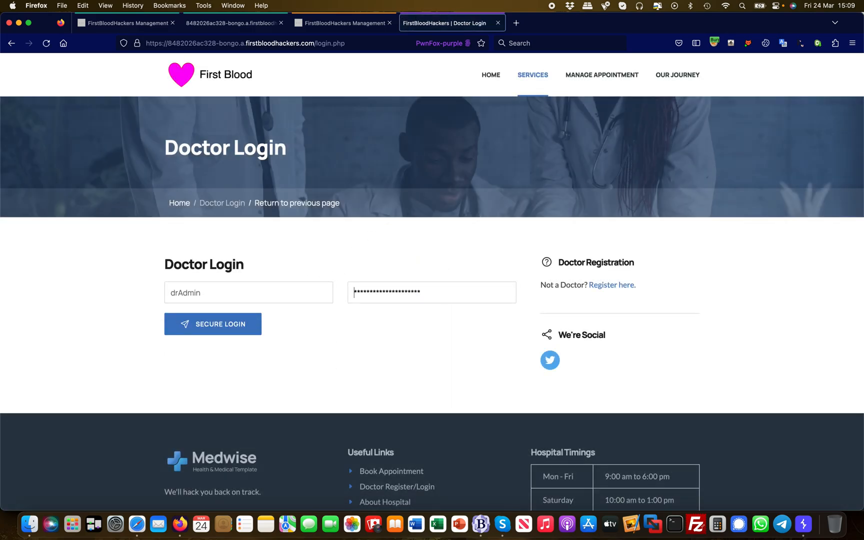
left_click(212, 323)
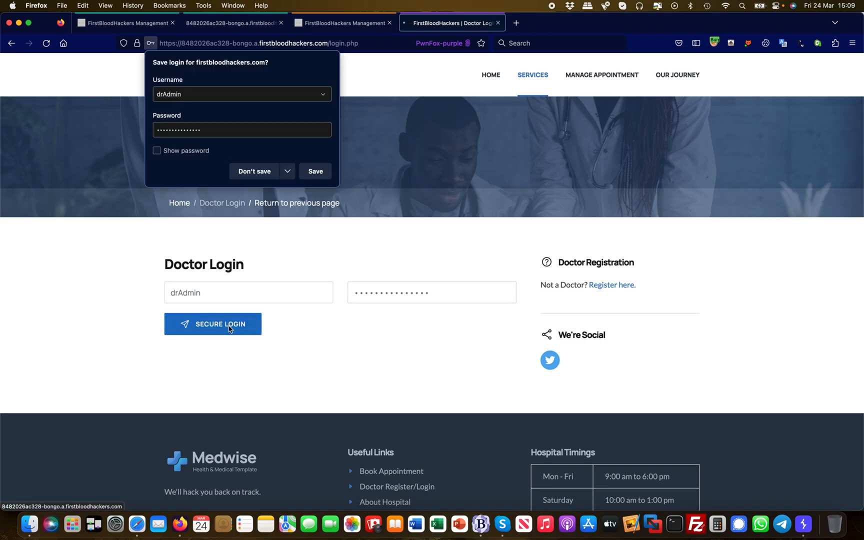
left_click(212, 324)
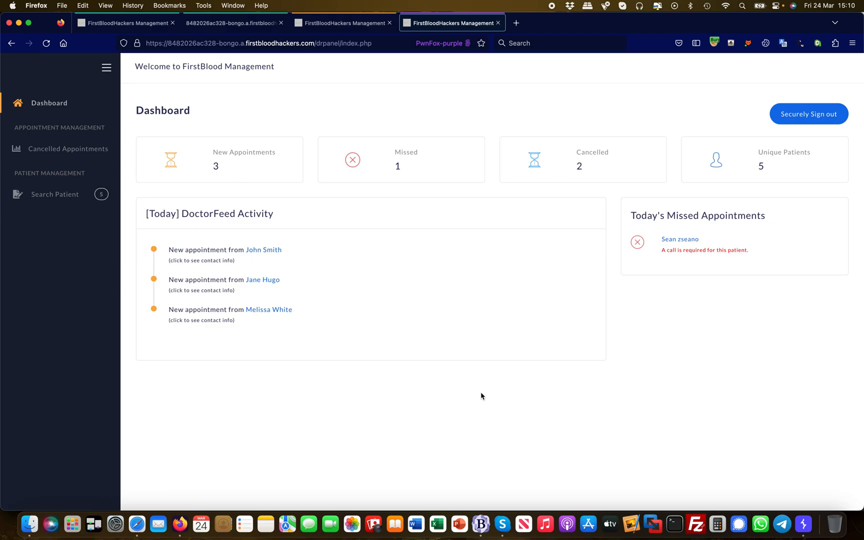
mouse_move(637, 365)
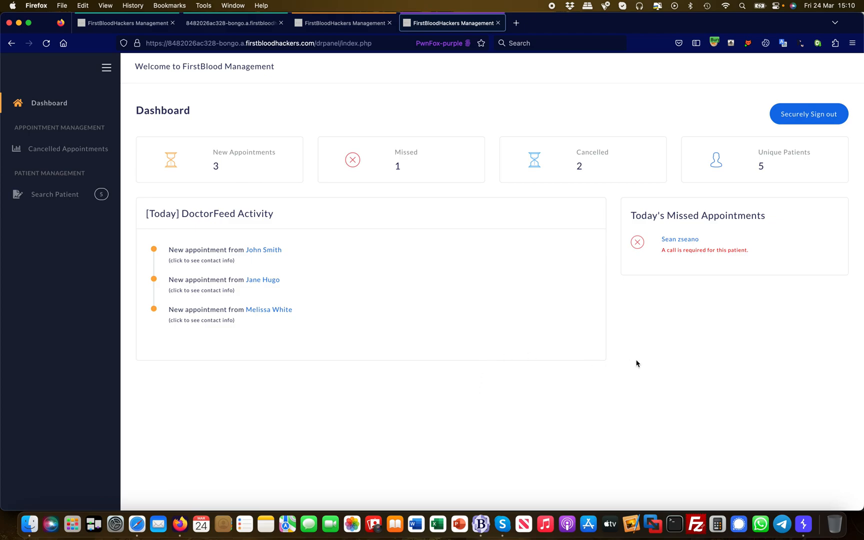
mouse_move(556, 29)
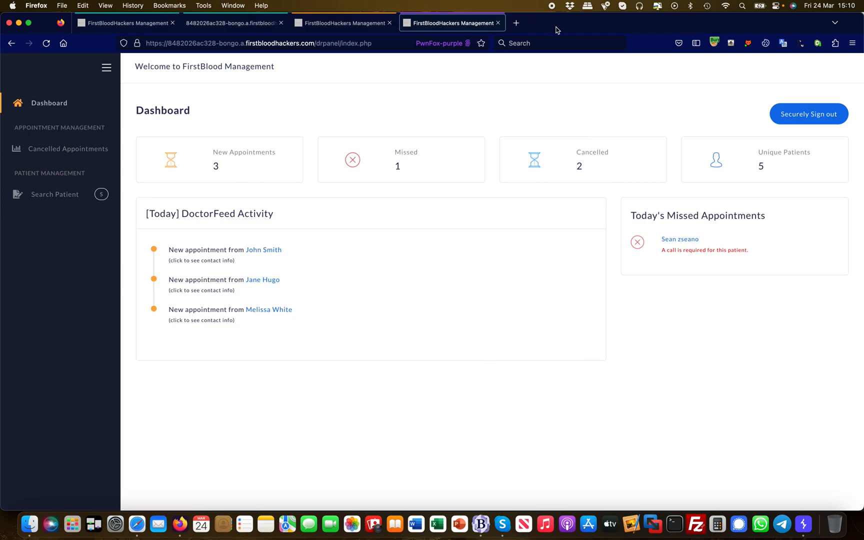